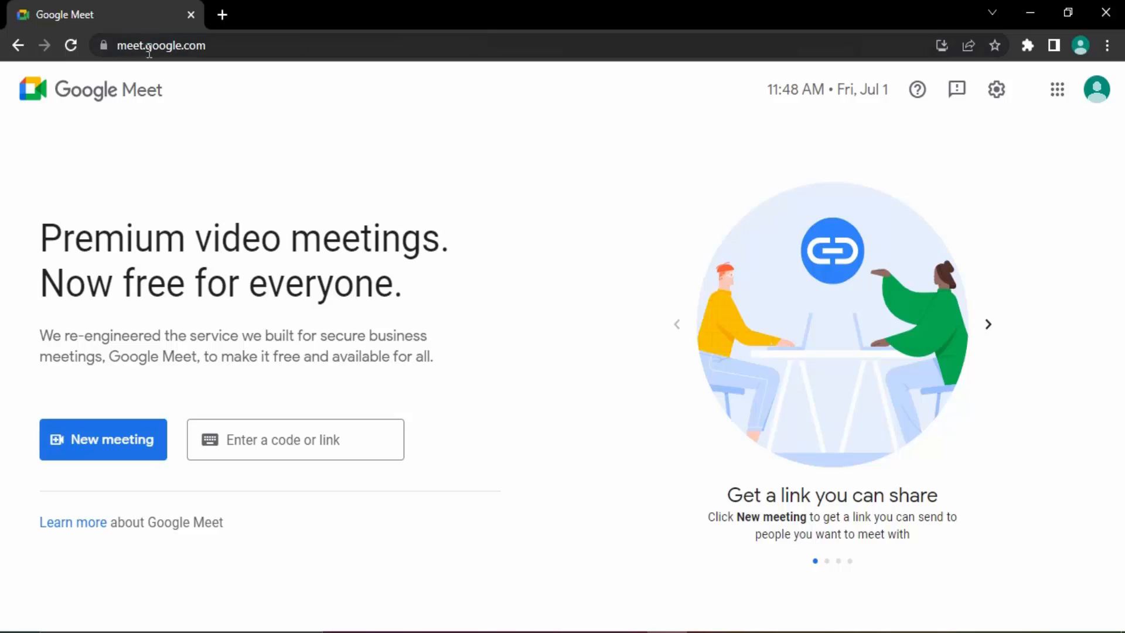
mouse_move(163, 79)
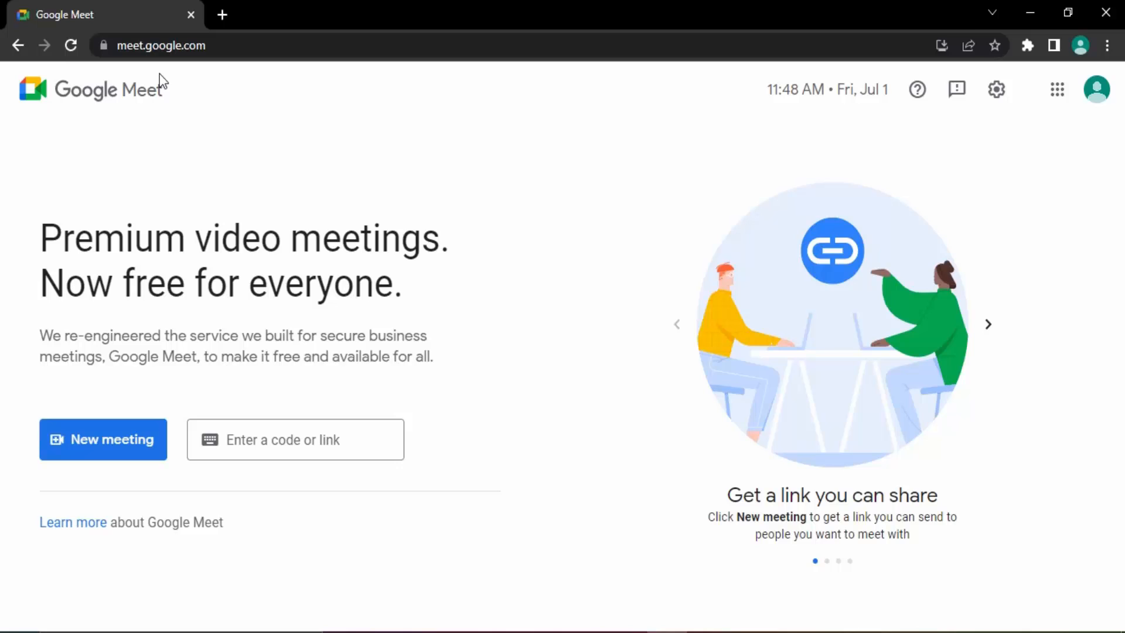
mouse_move(539, 220)
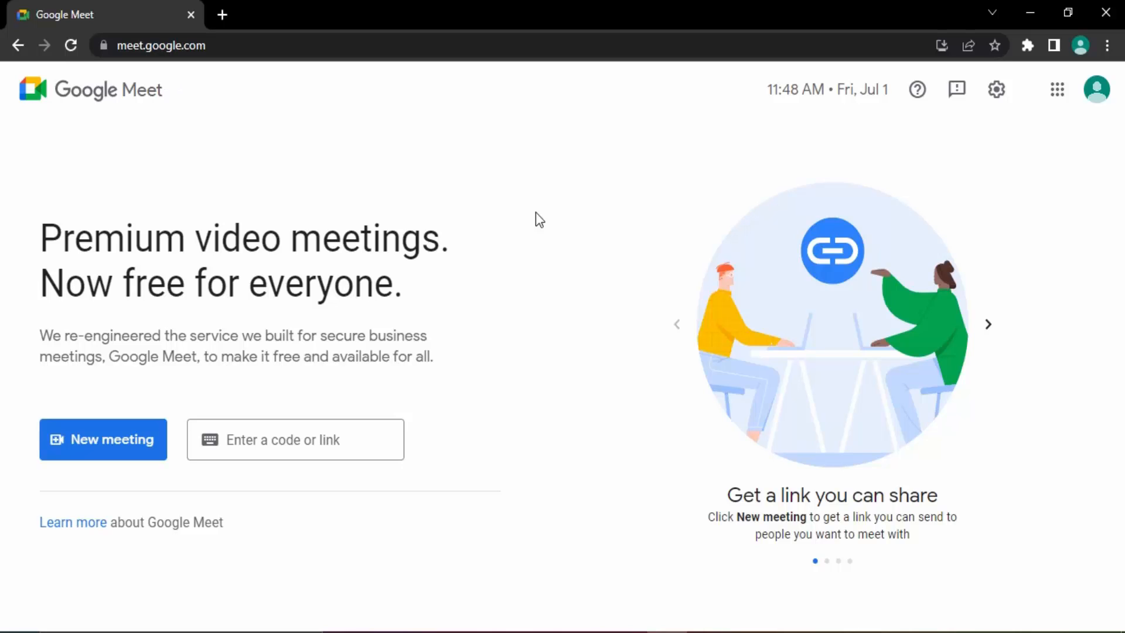
- Open Chrome's three-dot Customize and control menu over the Google Meet home page
left_click(1109, 46)
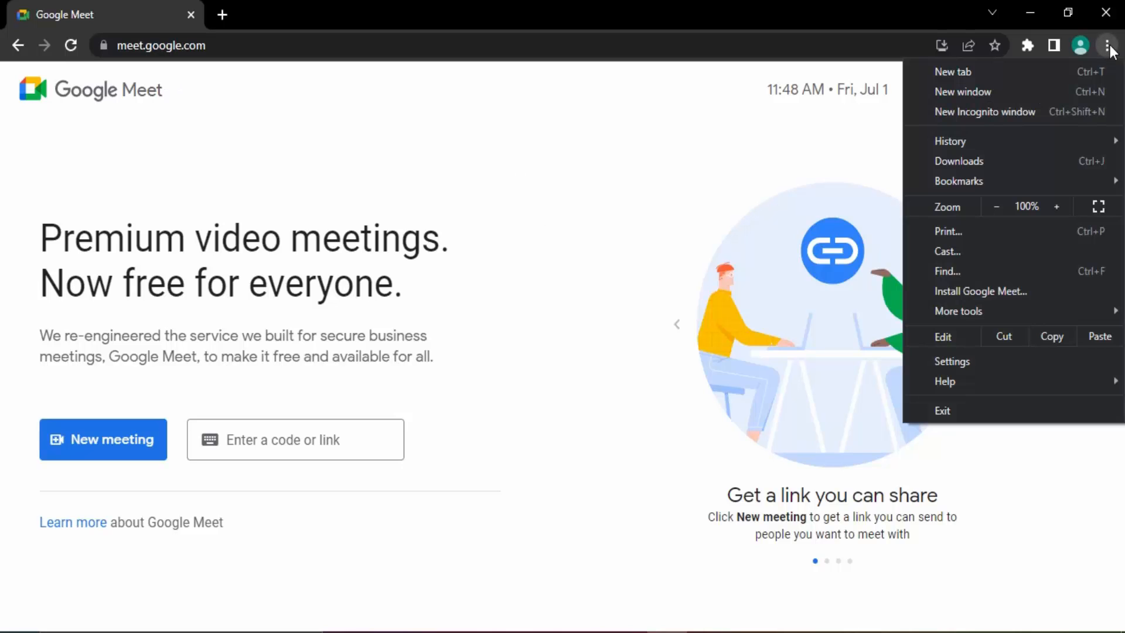
- Choose More tools > Create shortcut... for the Google Meet page
left_click(958, 311)
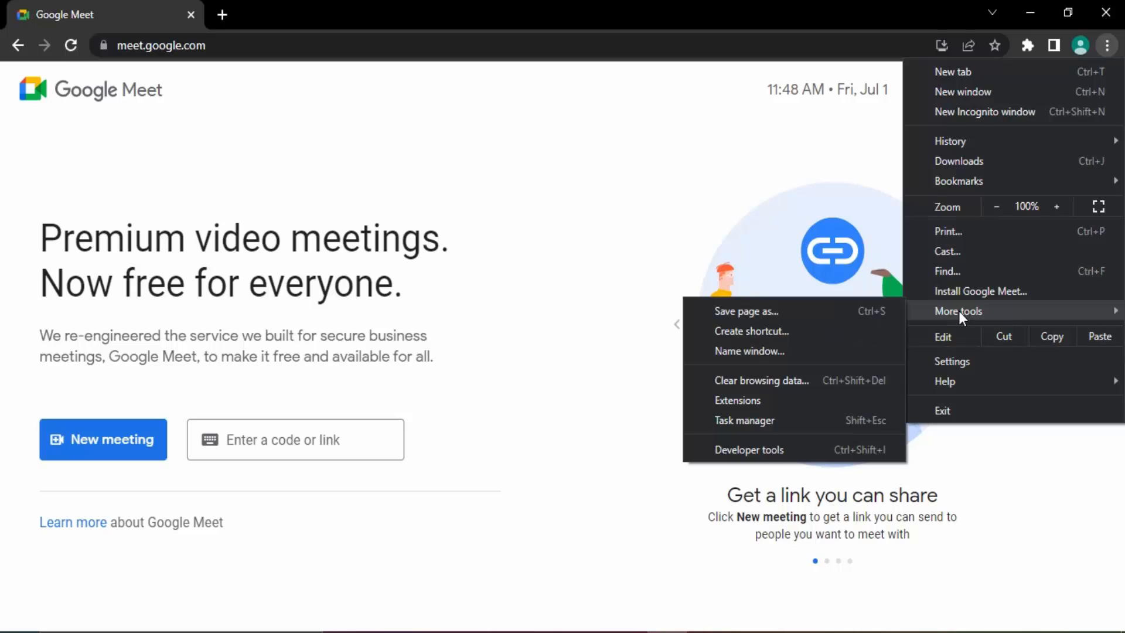
mouse_move(751, 330)
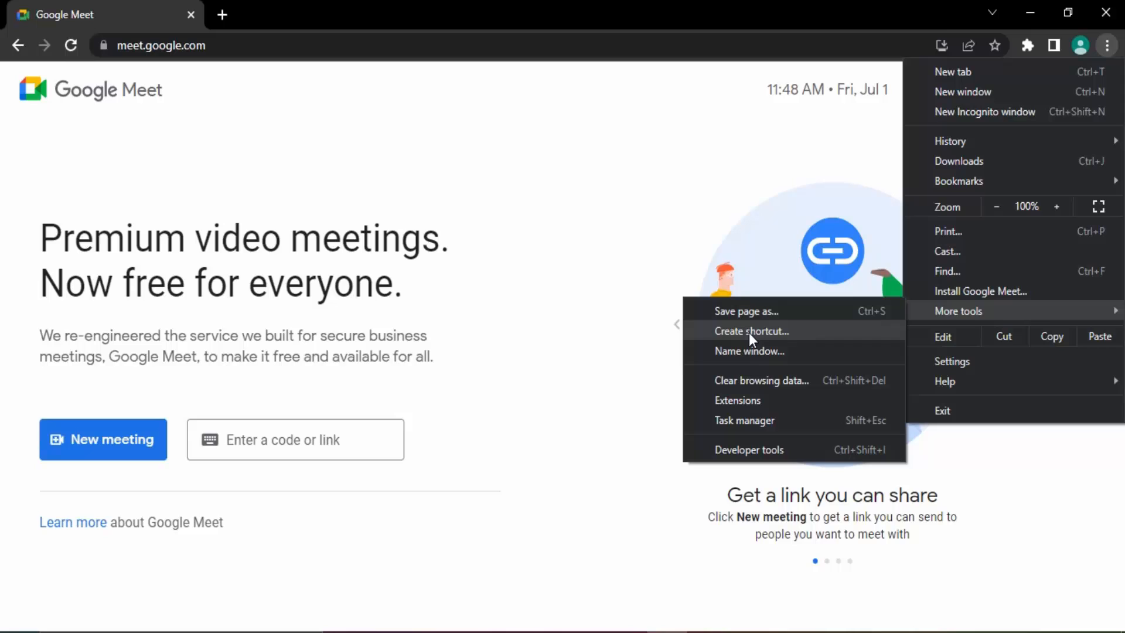
left_click(750, 330)
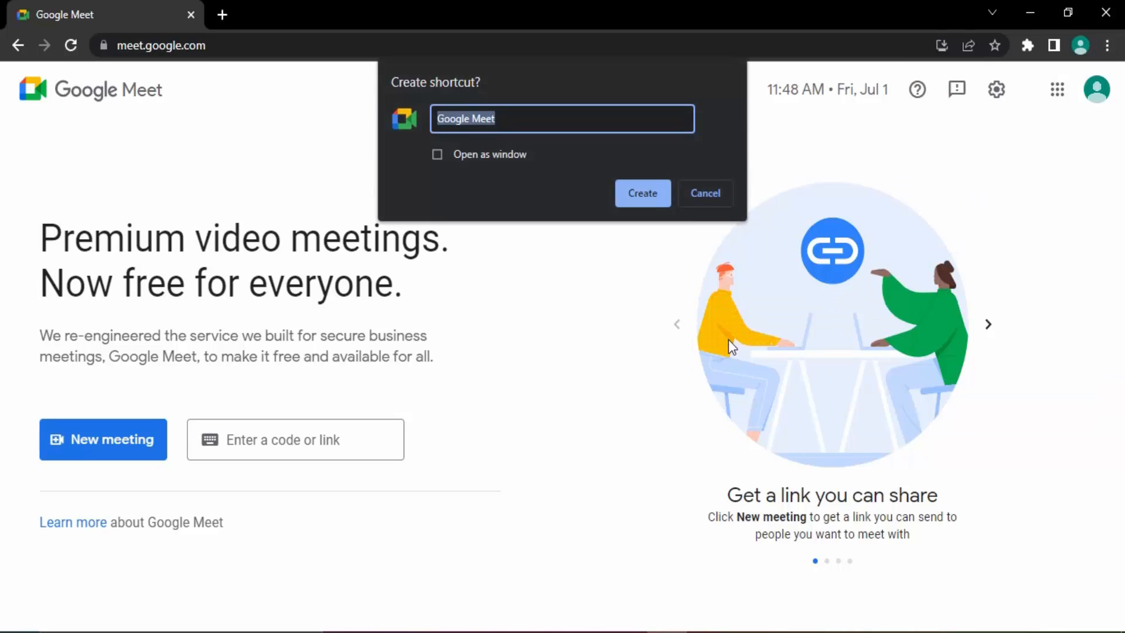
mouse_move(457, 98)
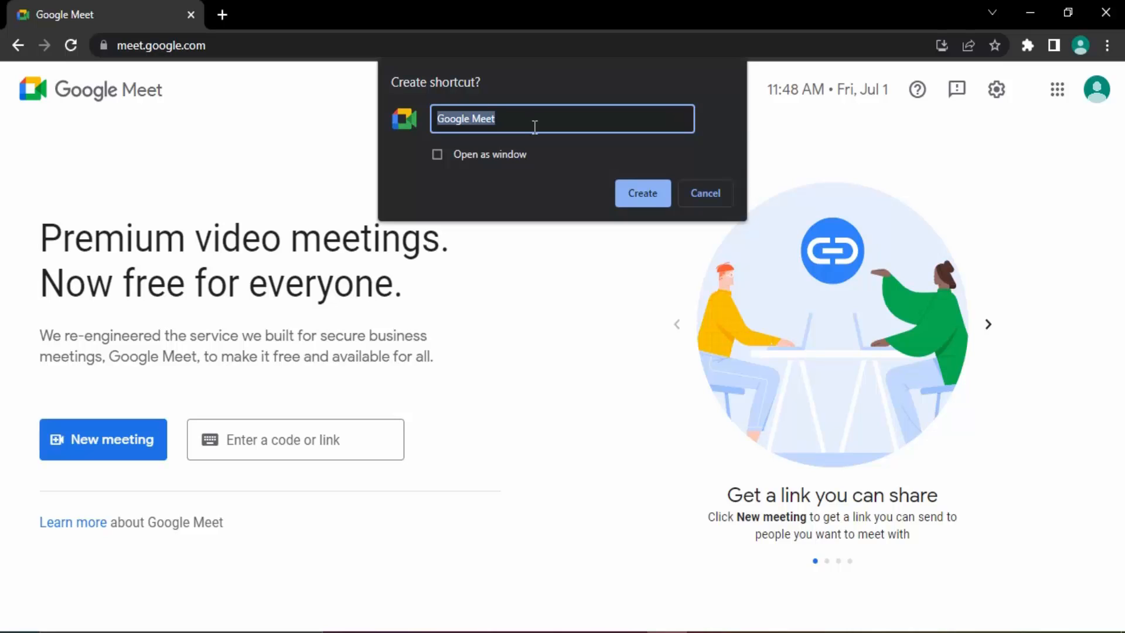
- Create the 'Google Meet' shortcut with Open as window enabled
left_click(560, 118)
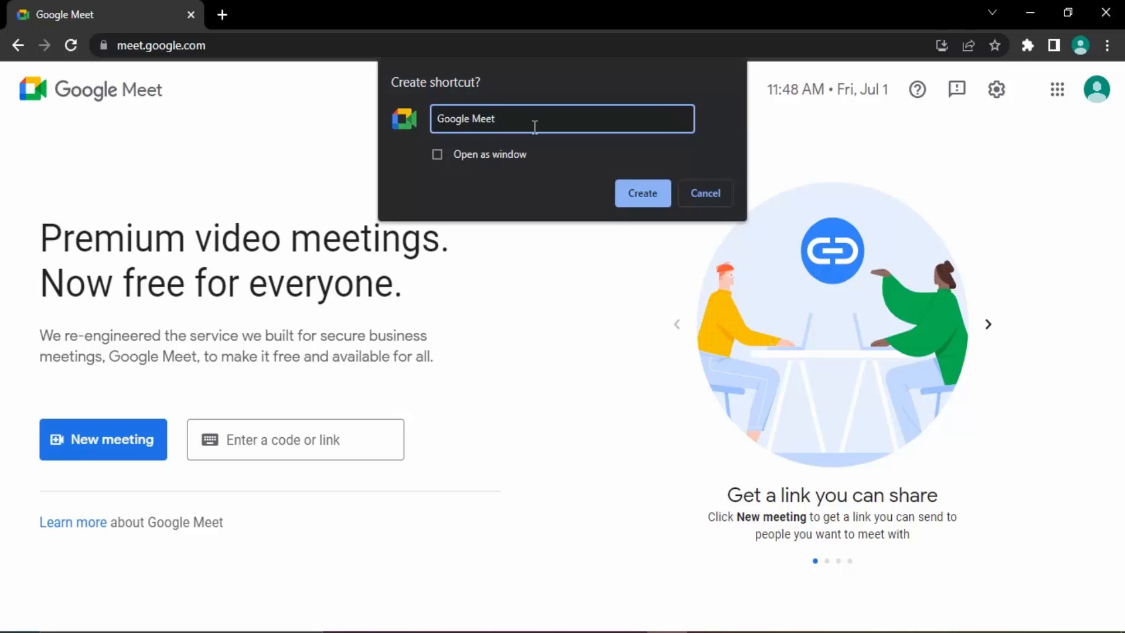
left_click(437, 154)
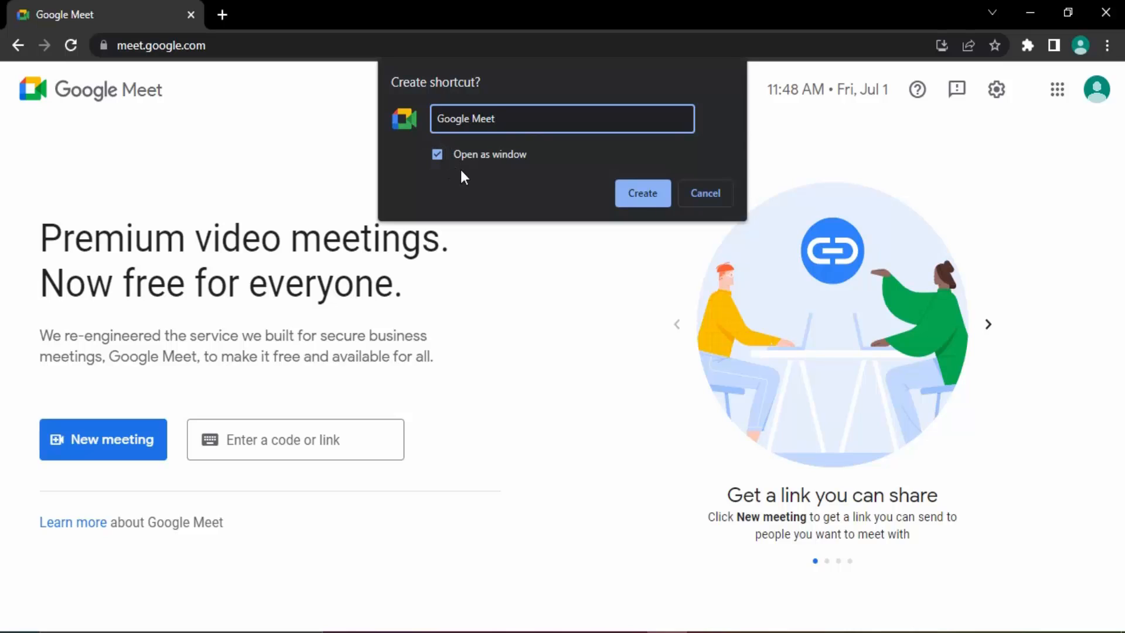
left_click(562, 119)
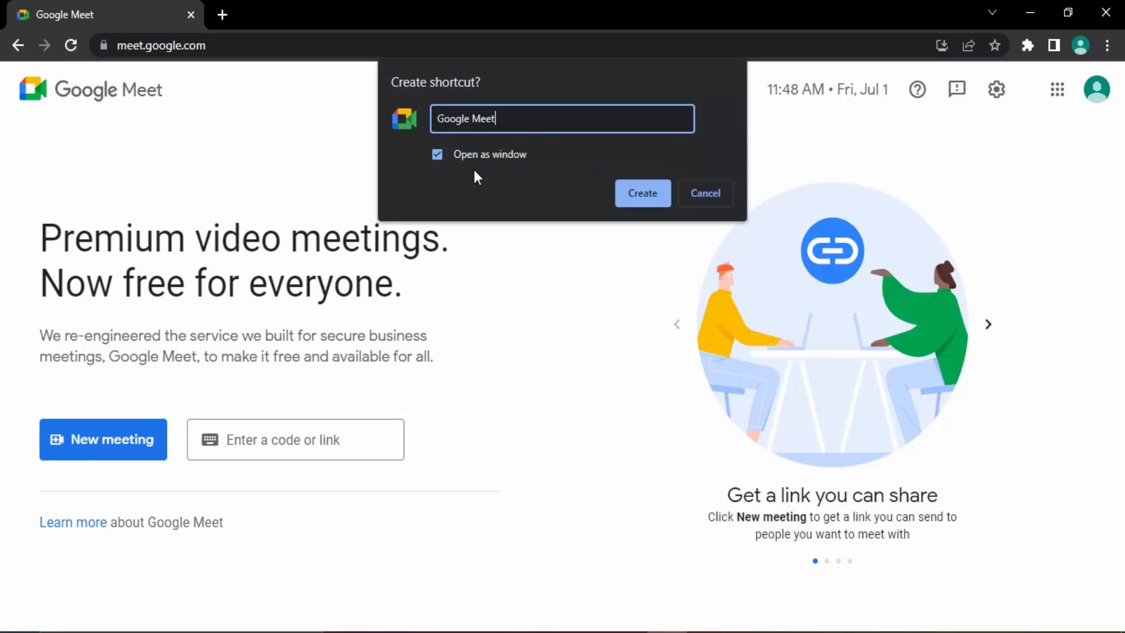
left_click(705, 192)
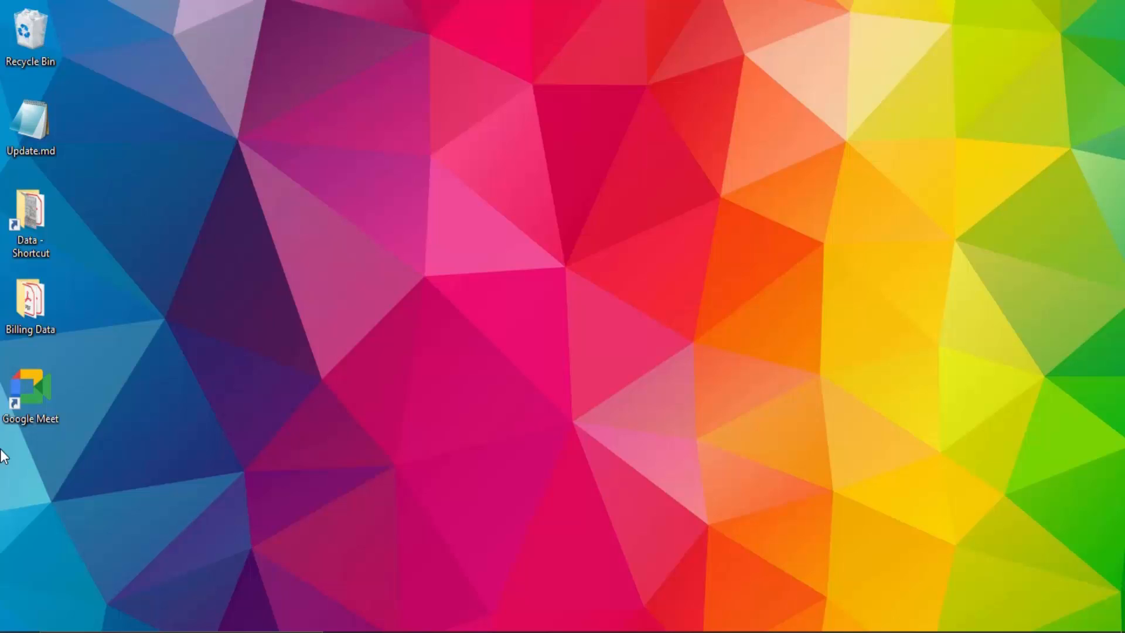
left_click(31, 391)
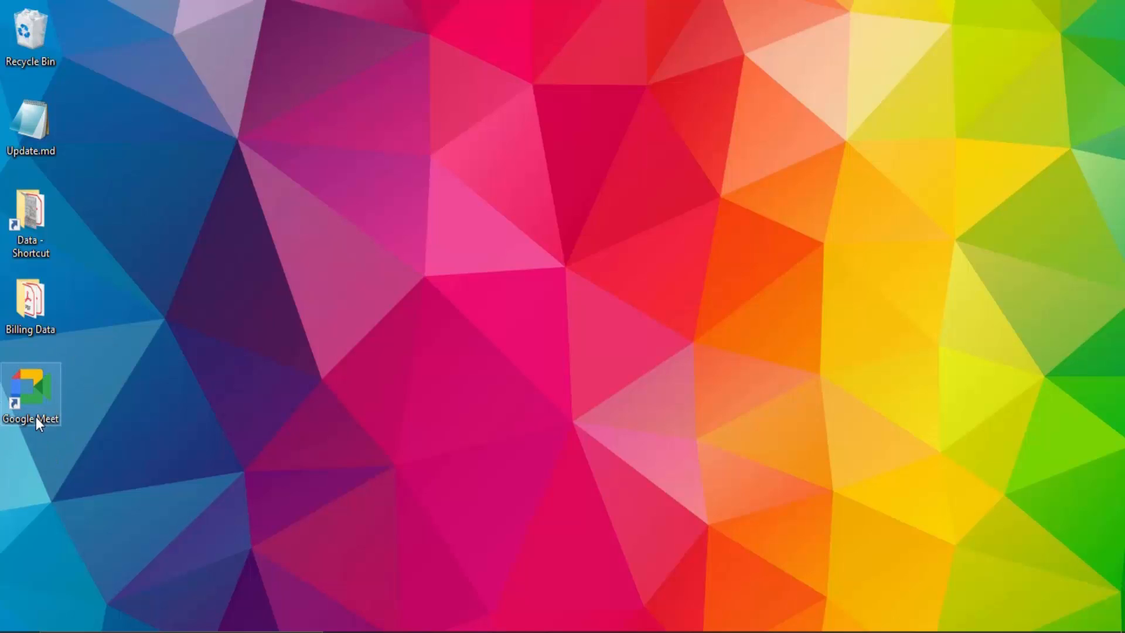